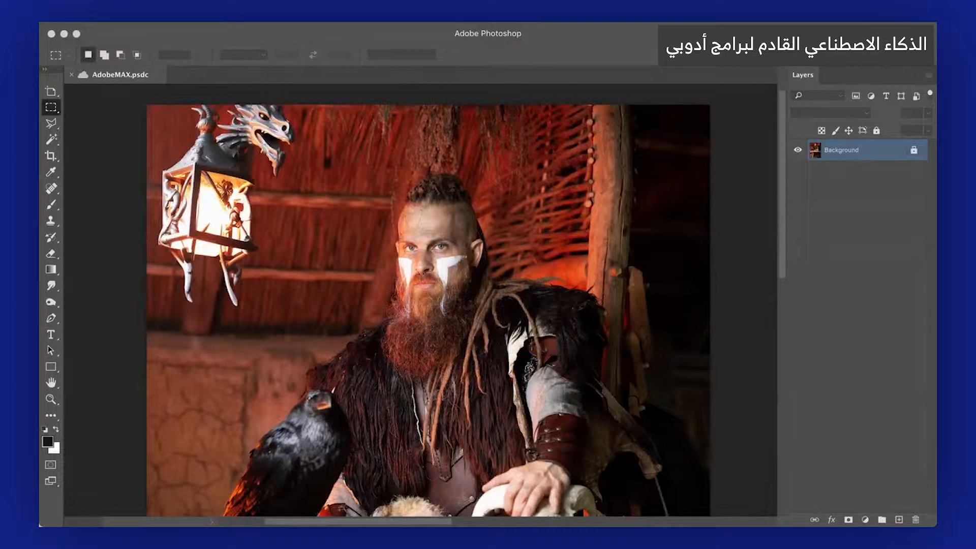
# Step: Generate 'A barn owl' on the warrior's shoulder and keep the third variation
pyautogui.moveTo(486, 149); pyautogui.dragTo(532, 221)
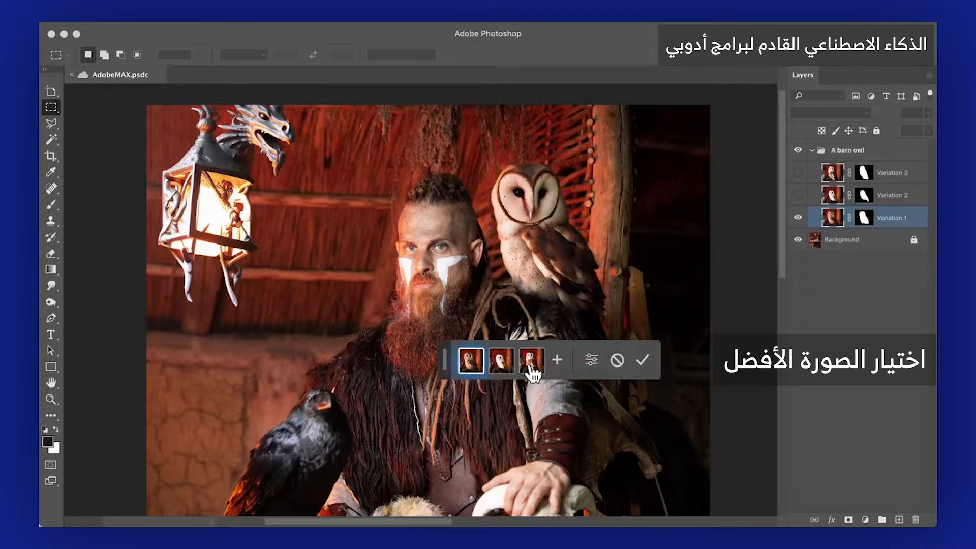
pyautogui.click(532, 361)
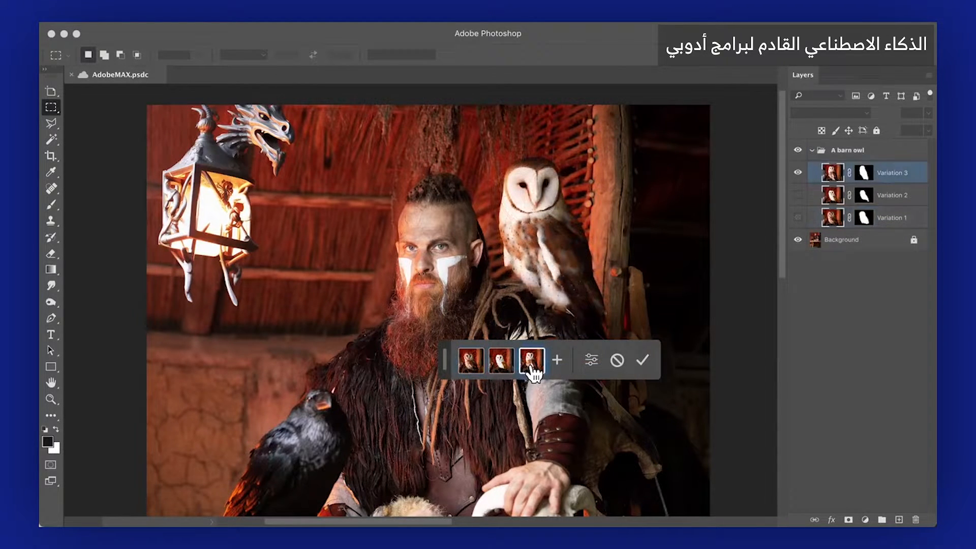
pyautogui.click(642, 360)
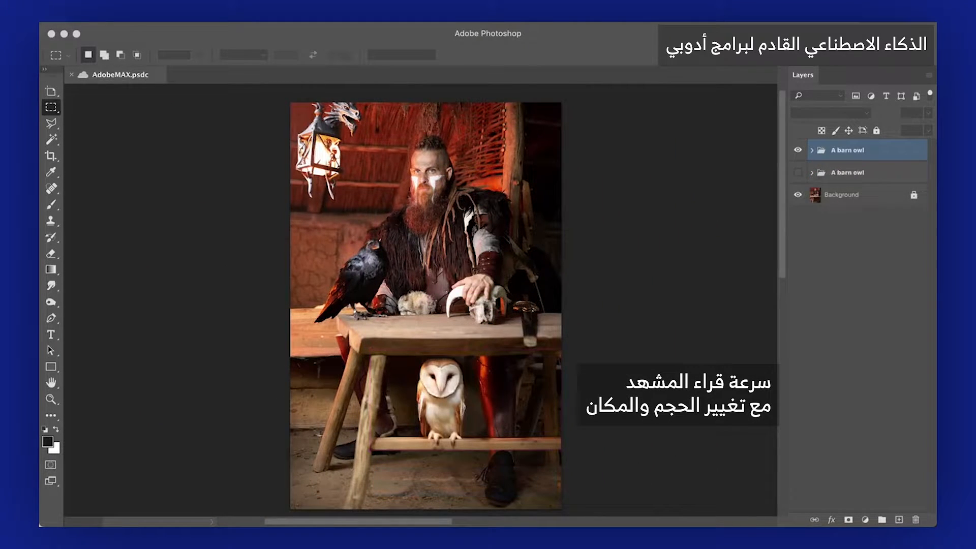
# Step: Generate 'A tropical light house' on the island, keeping the red-and-white Variation 2
pyautogui.click(842, 194)
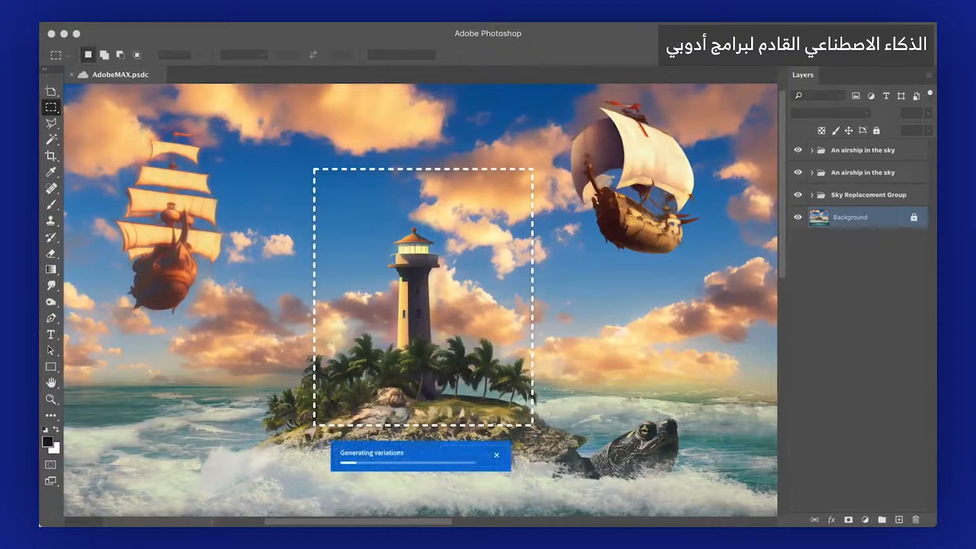
pyautogui.click(372, 460)
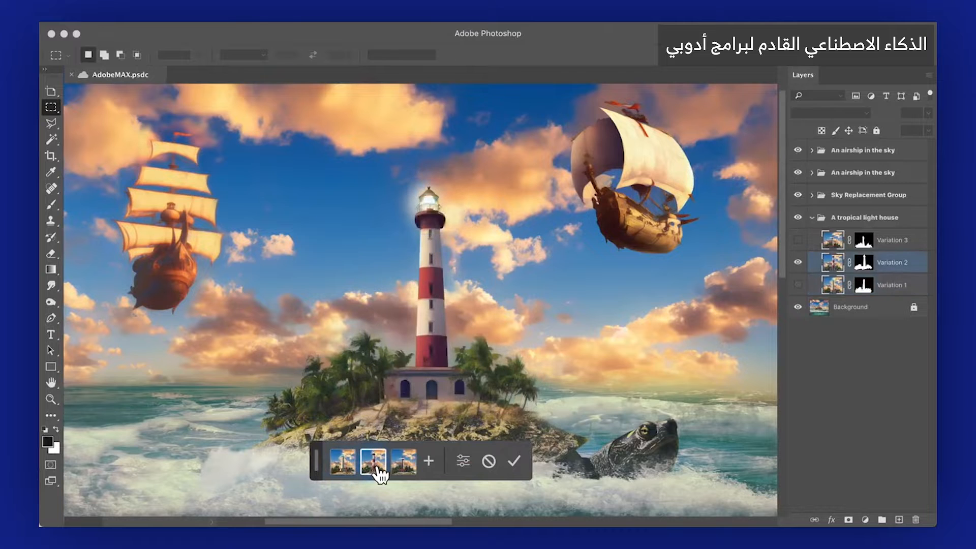
pyautogui.click(405, 461)
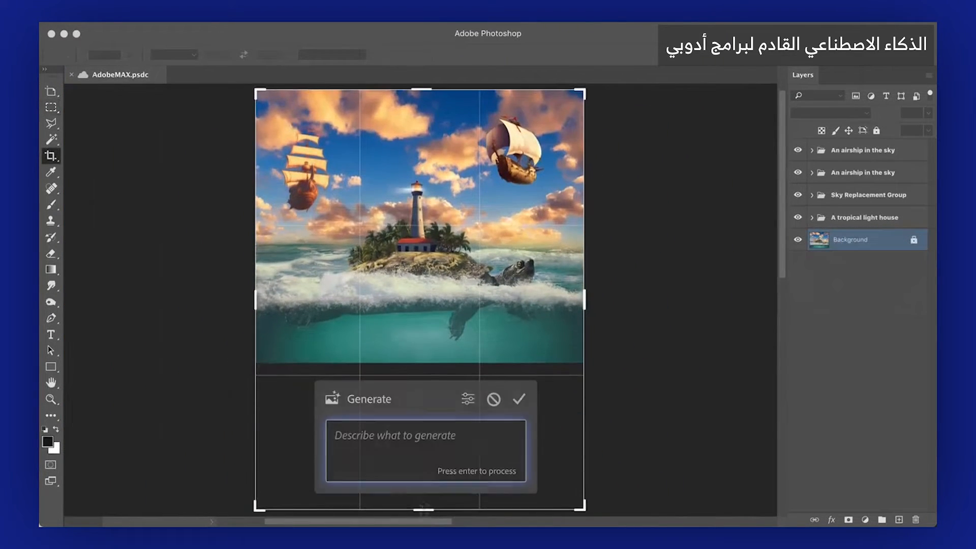
# Step: Generate 'An underwater city' in the extended lower canvas and switch variations
pyautogui.write('An underwater city')
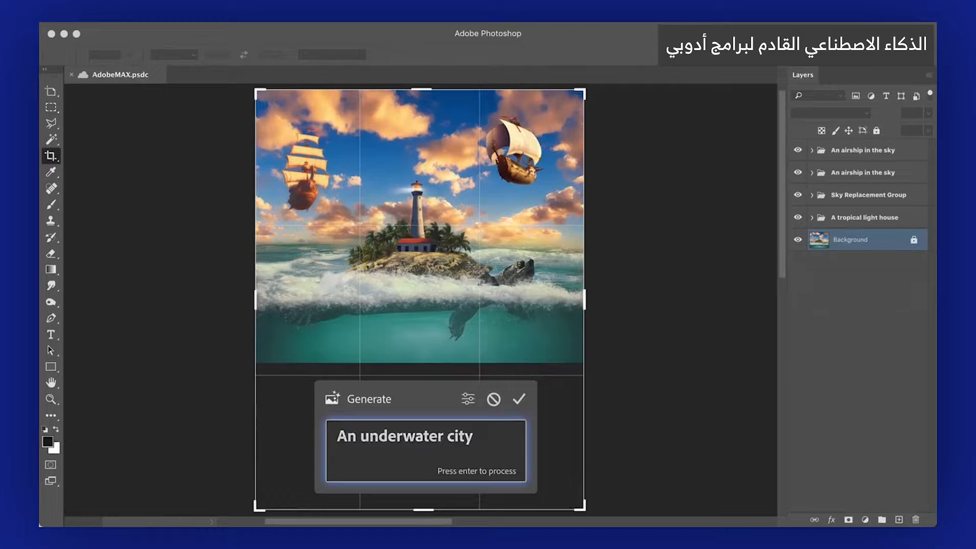
pyautogui.press('enter')
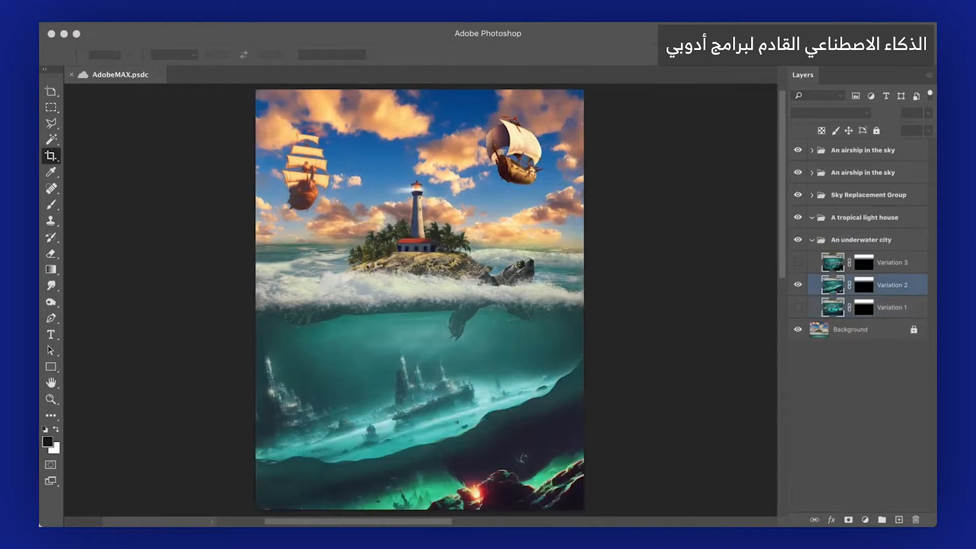
pyautogui.click(797, 262)
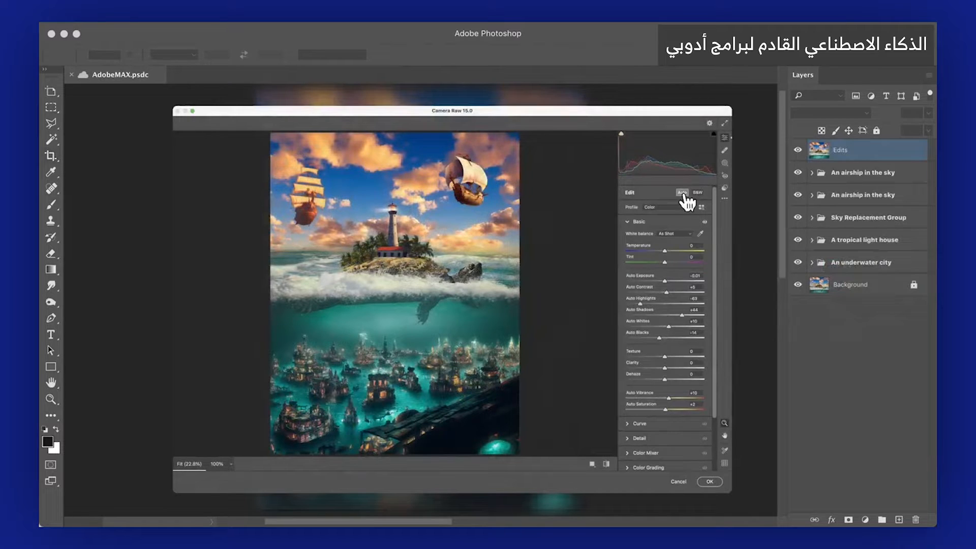
# Step: Apply Camera Raw's Auto tone and colour correction to the merged edits layer
pyautogui.click(708, 482)
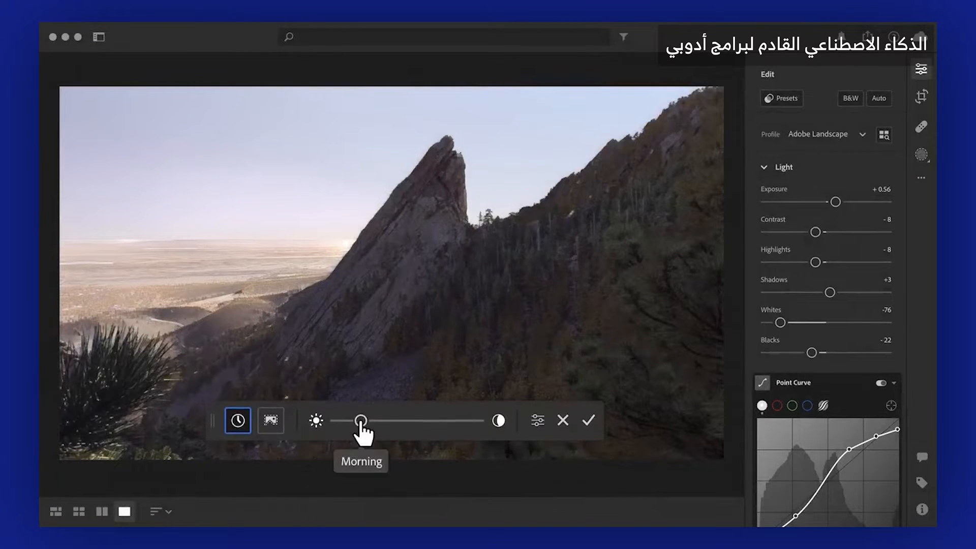
# Step: Relight the rock spire photo to Sunset and start a pink sunset sky replacement
pyautogui.moveTo(359, 421); pyautogui.dragTo(474, 421)
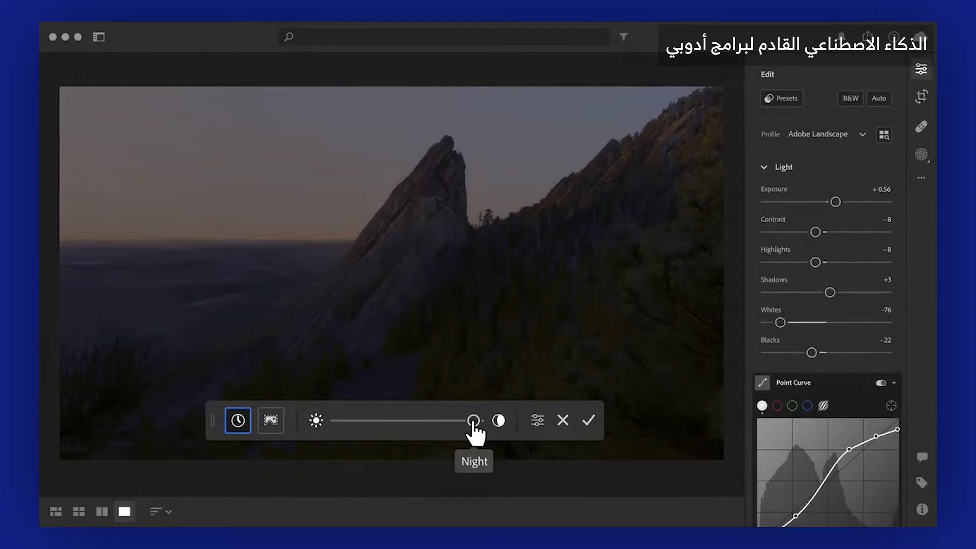
pyautogui.moveTo(474, 421); pyautogui.dragTo(432, 421)
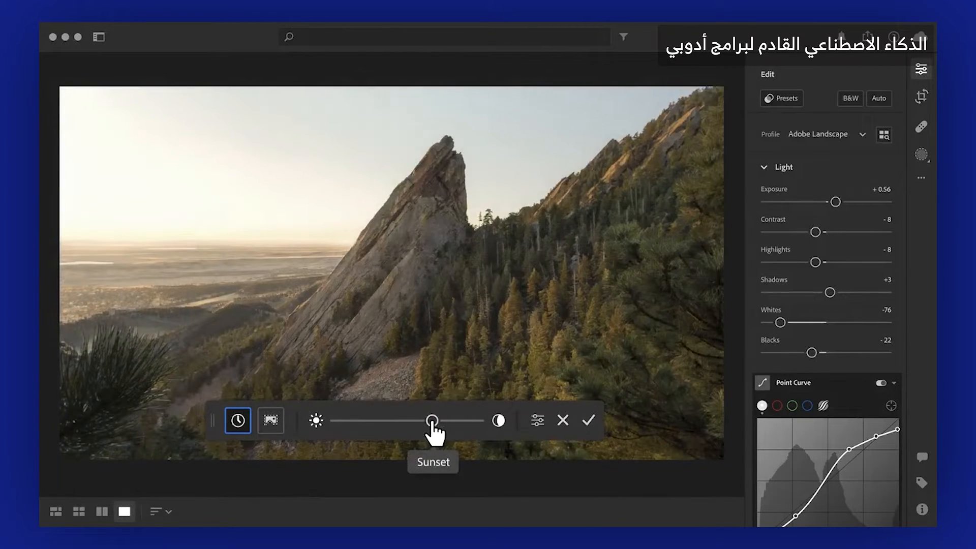
pyautogui.click(269, 420)
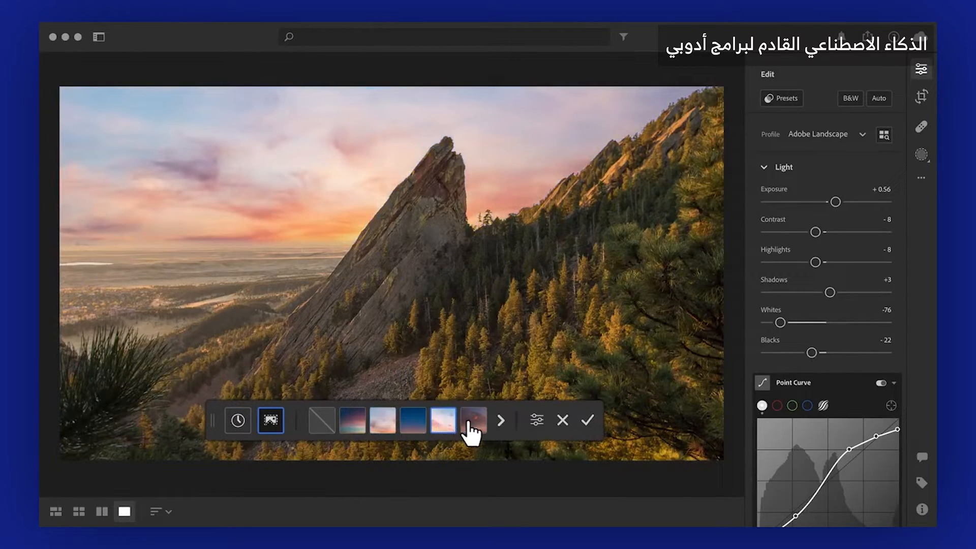
# Step: Relight the hiker photo to Afternoon and apply the Recommended black-and-white preset
pyautogui.click(237, 419)
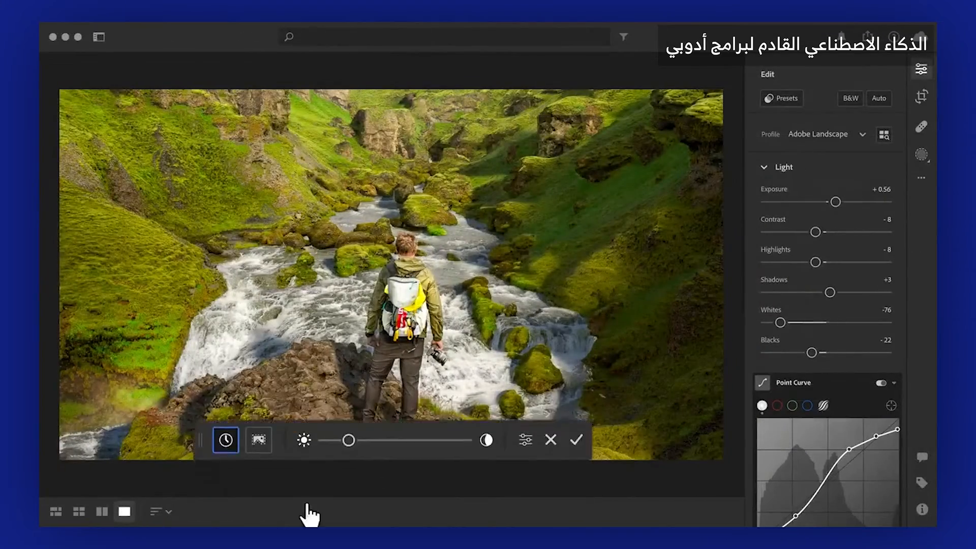
pyautogui.moveTo(350, 440); pyautogui.dragTo(421, 417)
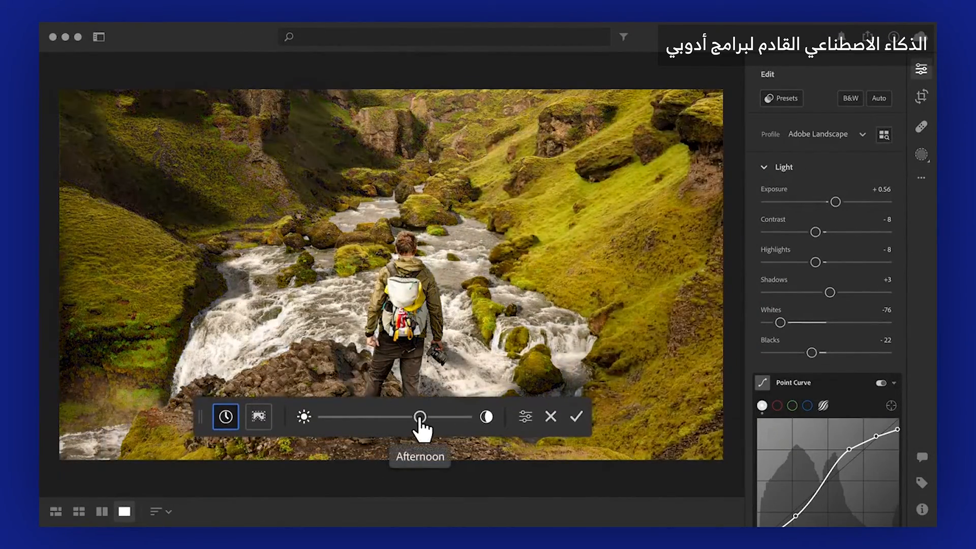
pyautogui.moveTo(421, 416); pyautogui.dragTo(397, 419)
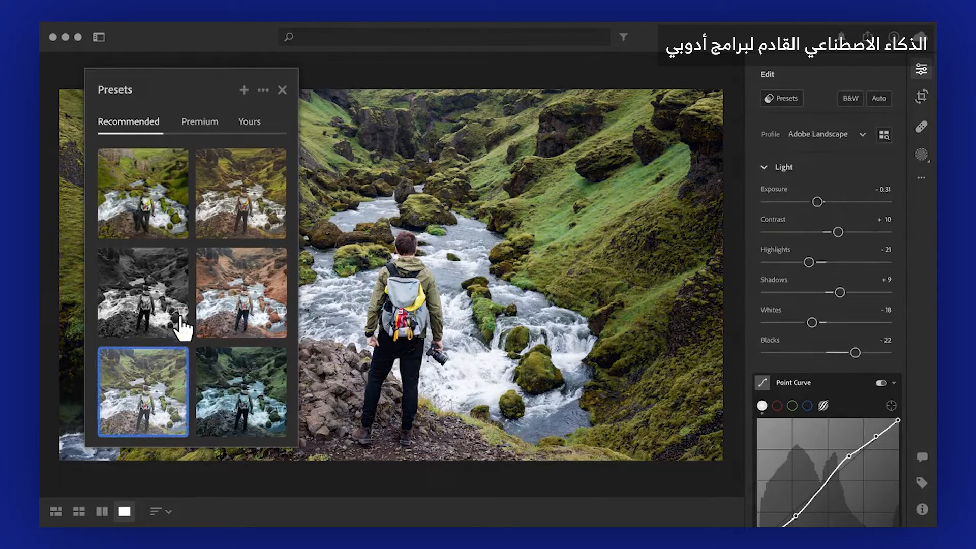
pyautogui.click(142, 293)
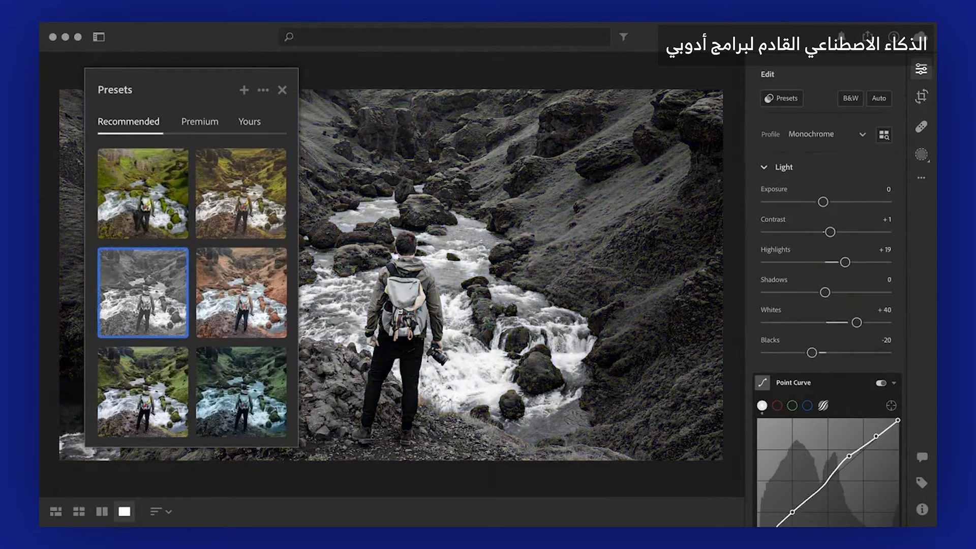
pyautogui.click(142, 292)
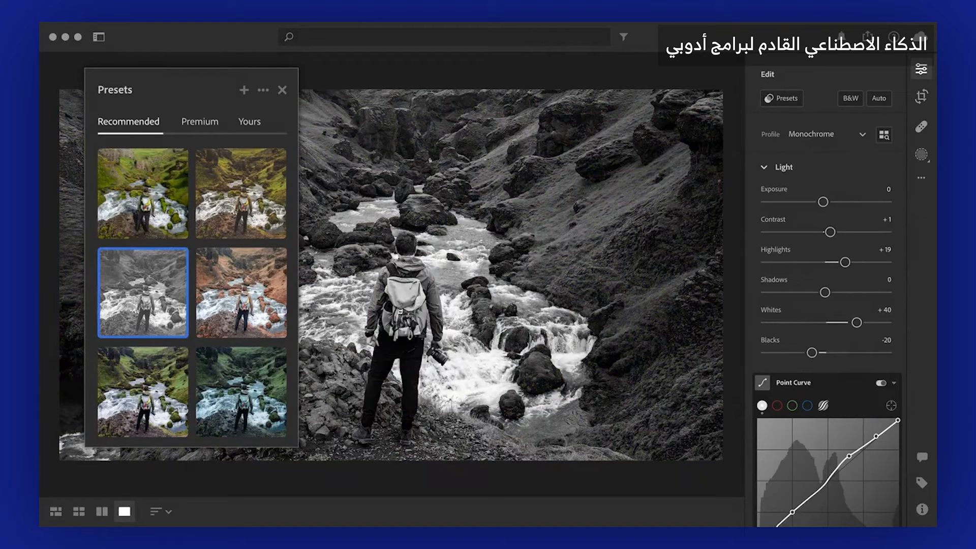
# Step: Outcrop the coastal sunset photo to a wider frame and preview another generated variation
pyautogui.click(921, 97)
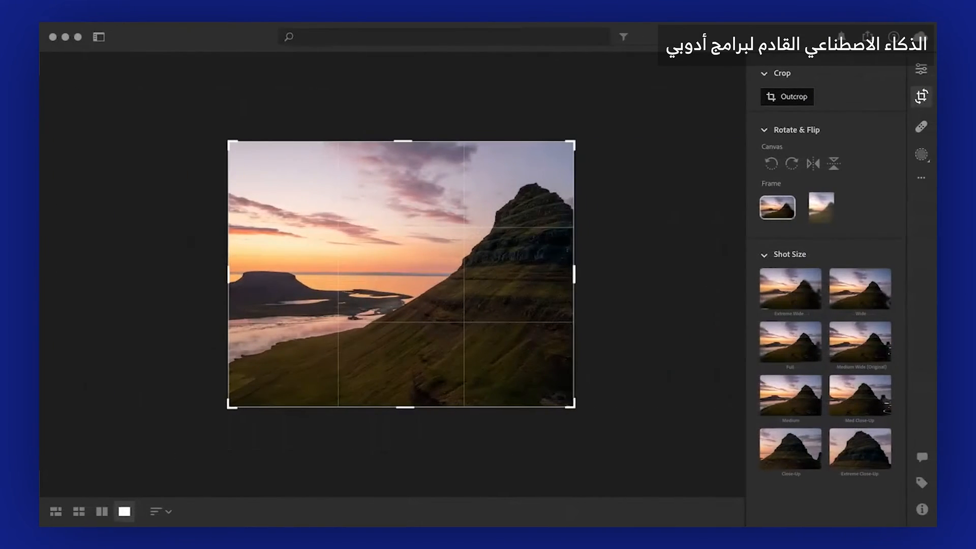
pyautogui.moveTo(573, 407); pyautogui.dragTo(669, 430)
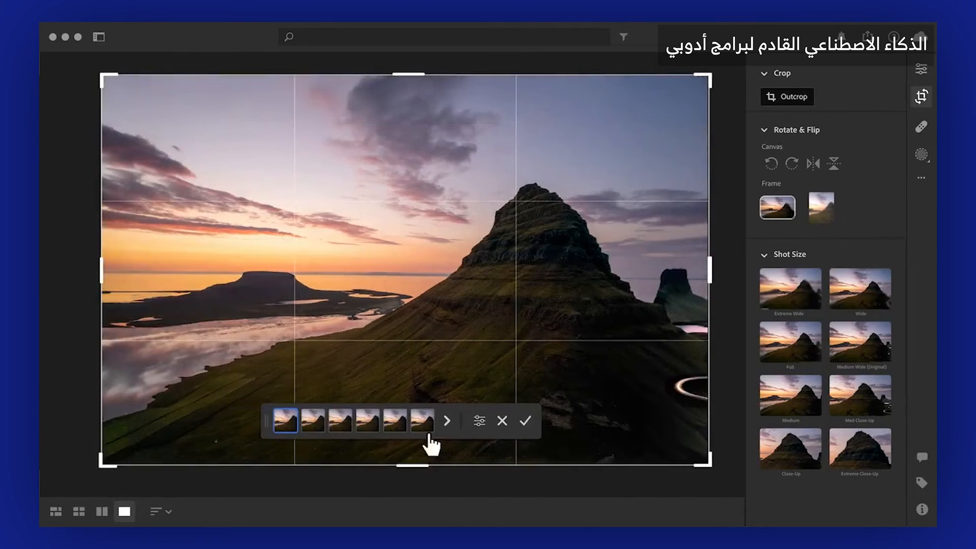
pyautogui.click(393, 421)
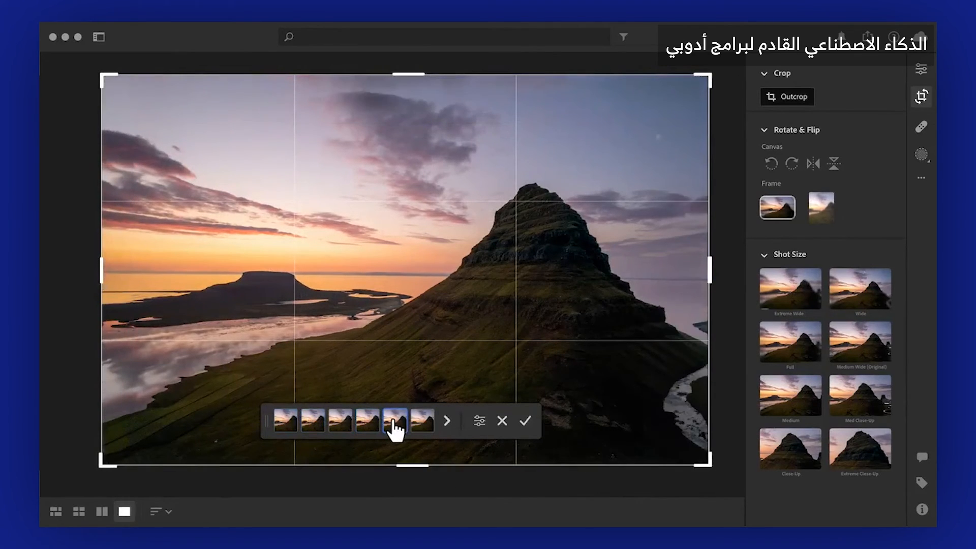